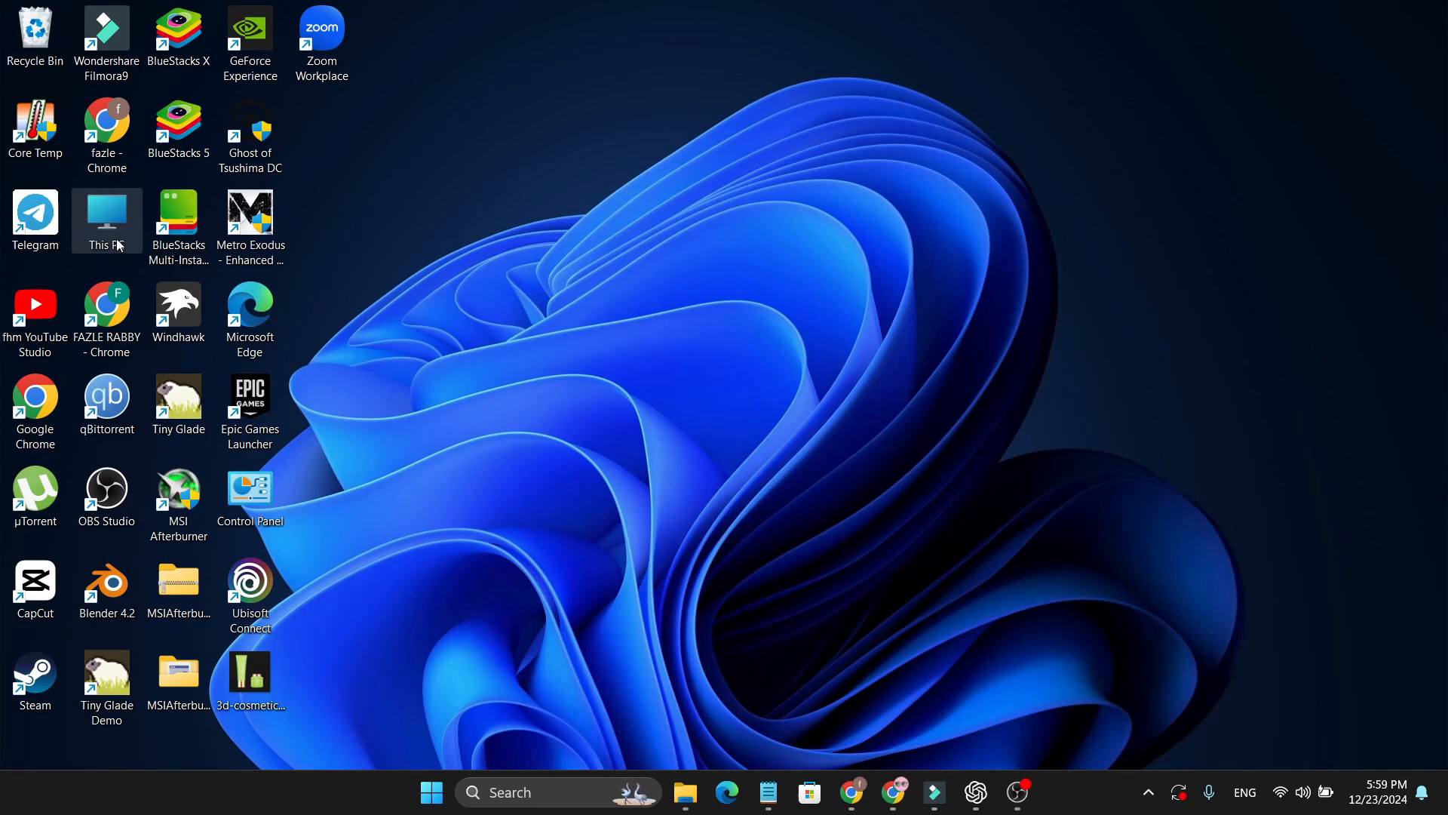
Open This PC, then the Redmi Note 10S phone, and select its Internal shared storage
double_click(106, 219)
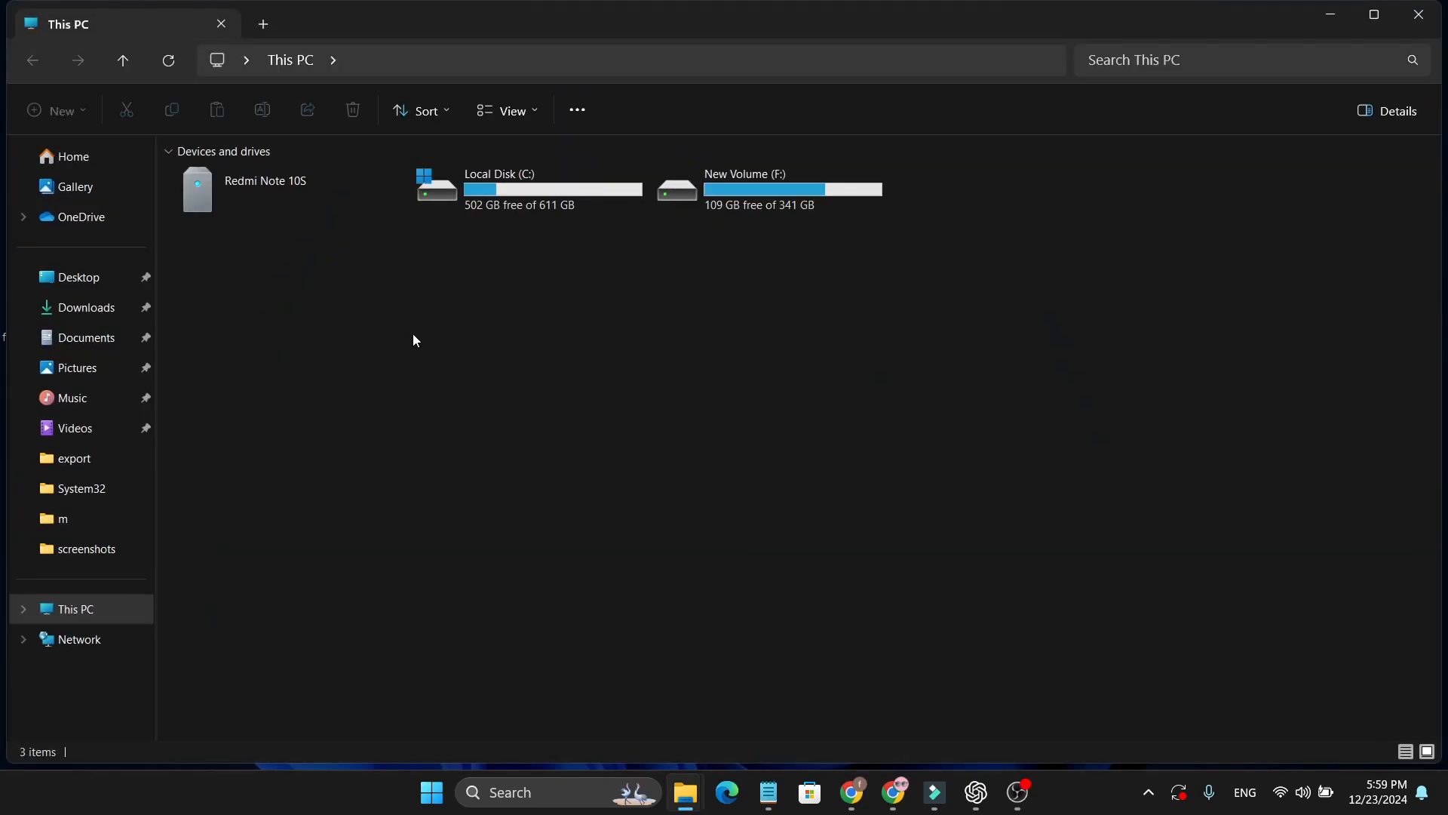
click(277, 189)
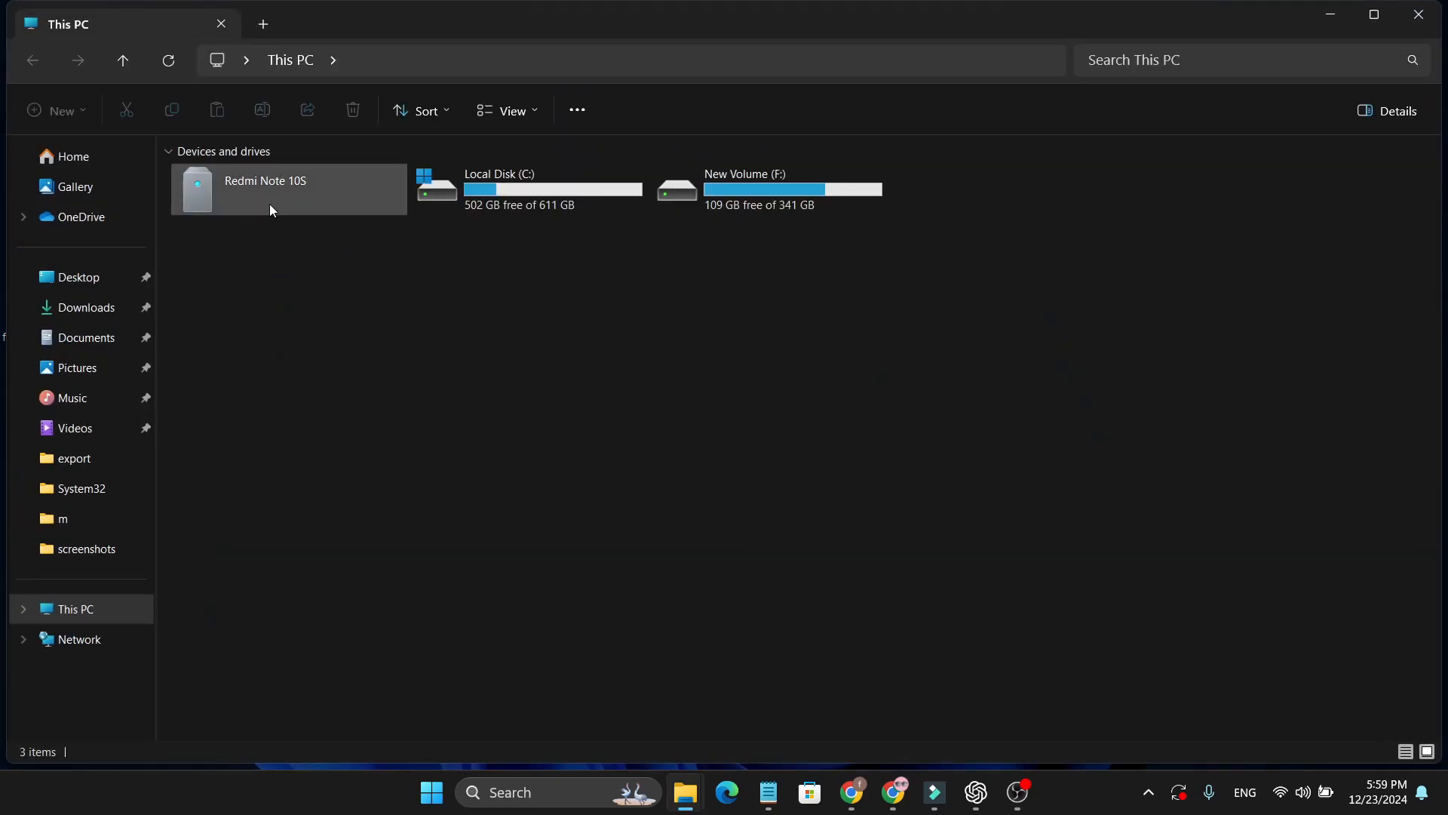
mouse_move(282, 209)
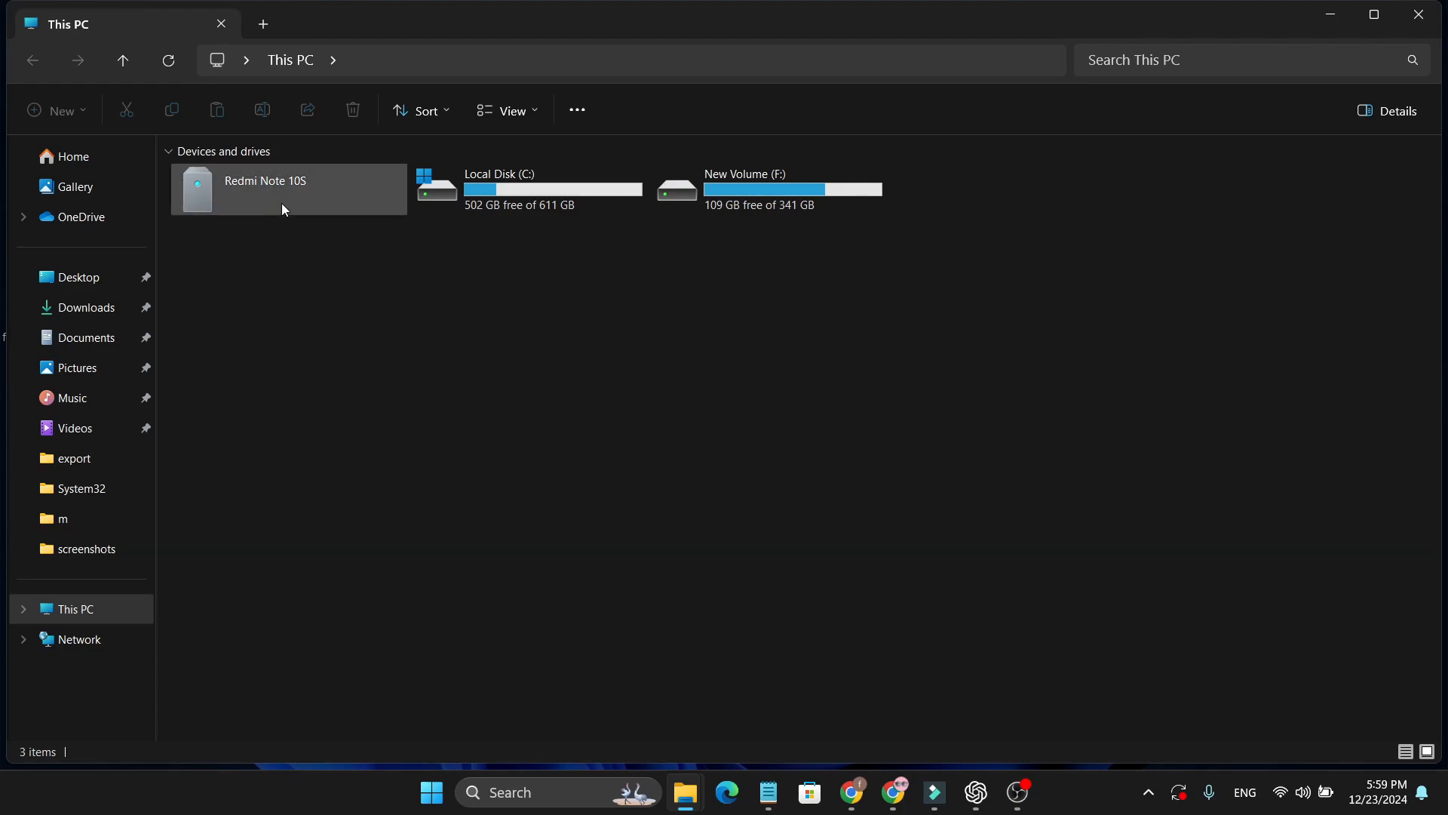
double_click(289, 189)
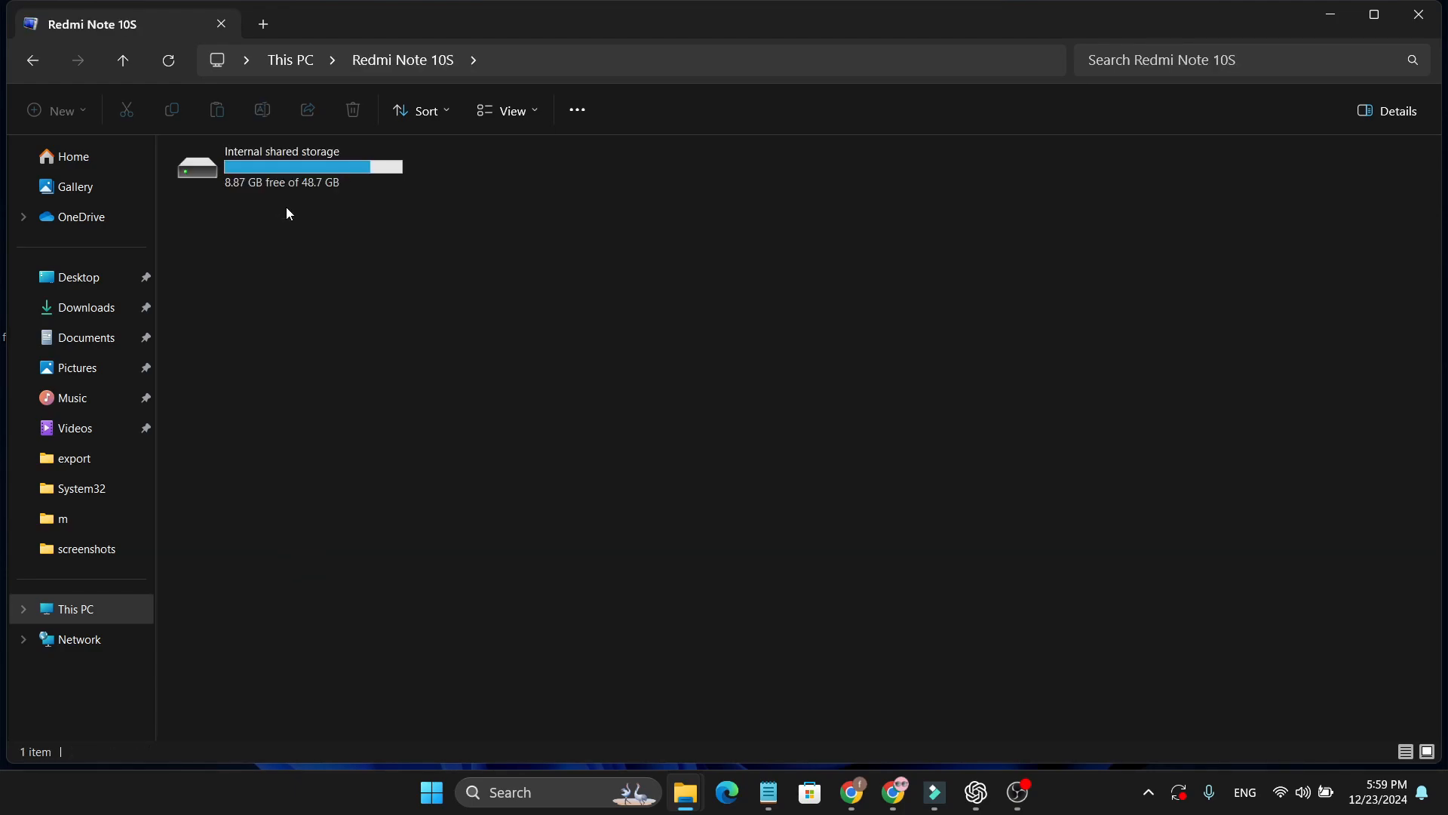
click(287, 166)
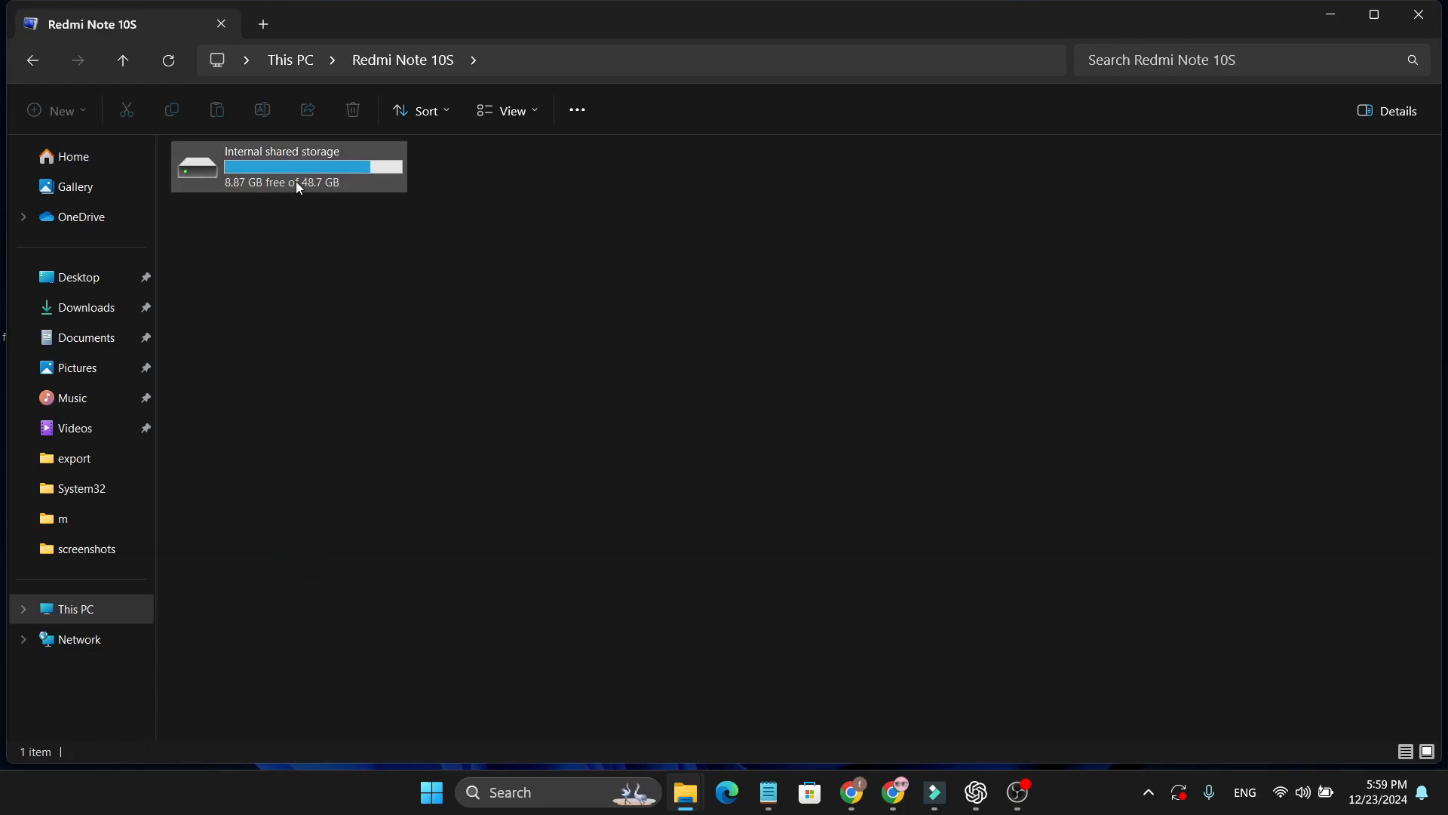
Browse Internal shared storage to DCIM/Camera and copy the video VID_20211124_174620
double_click(288, 166)
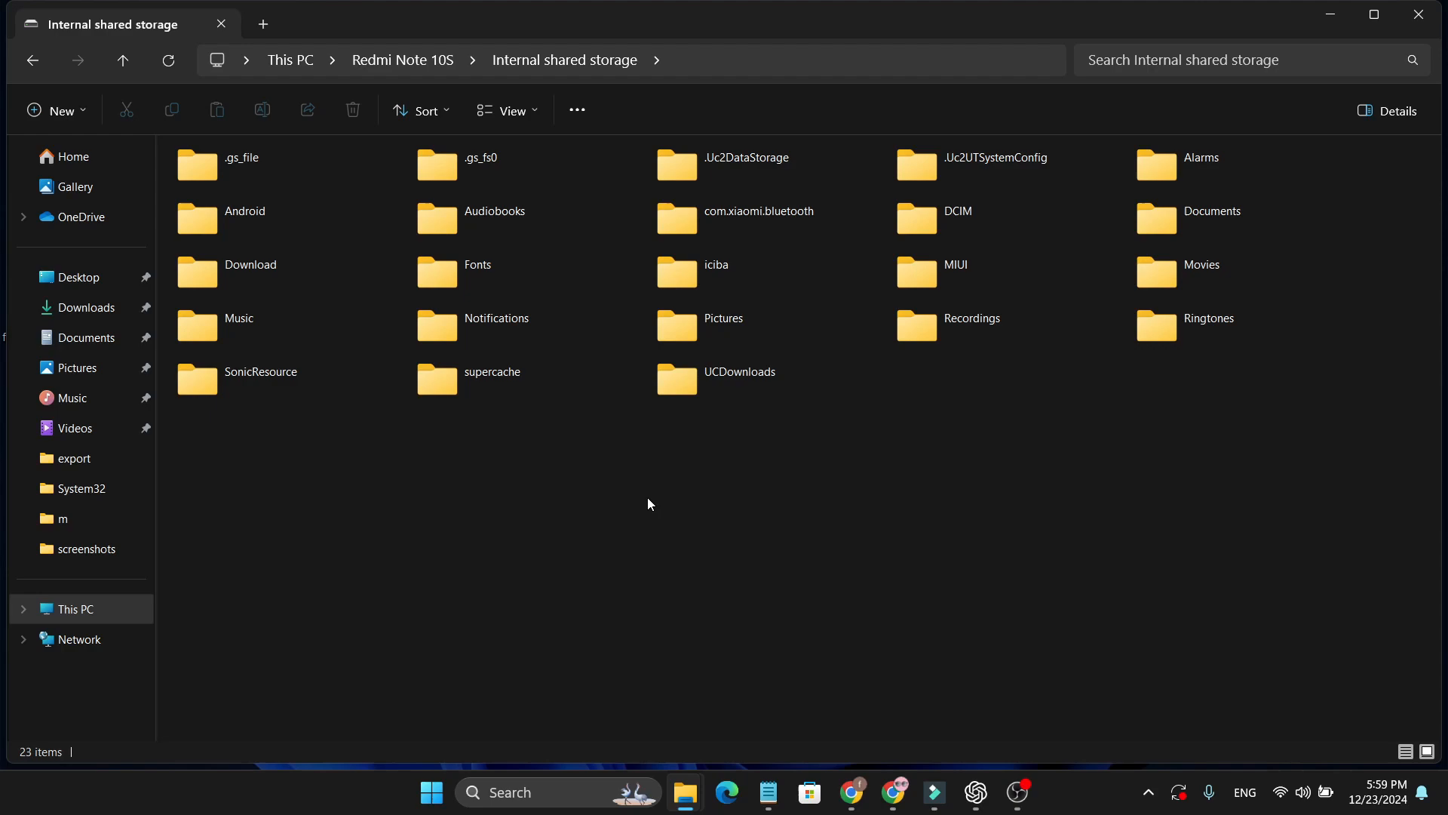
click(724, 317)
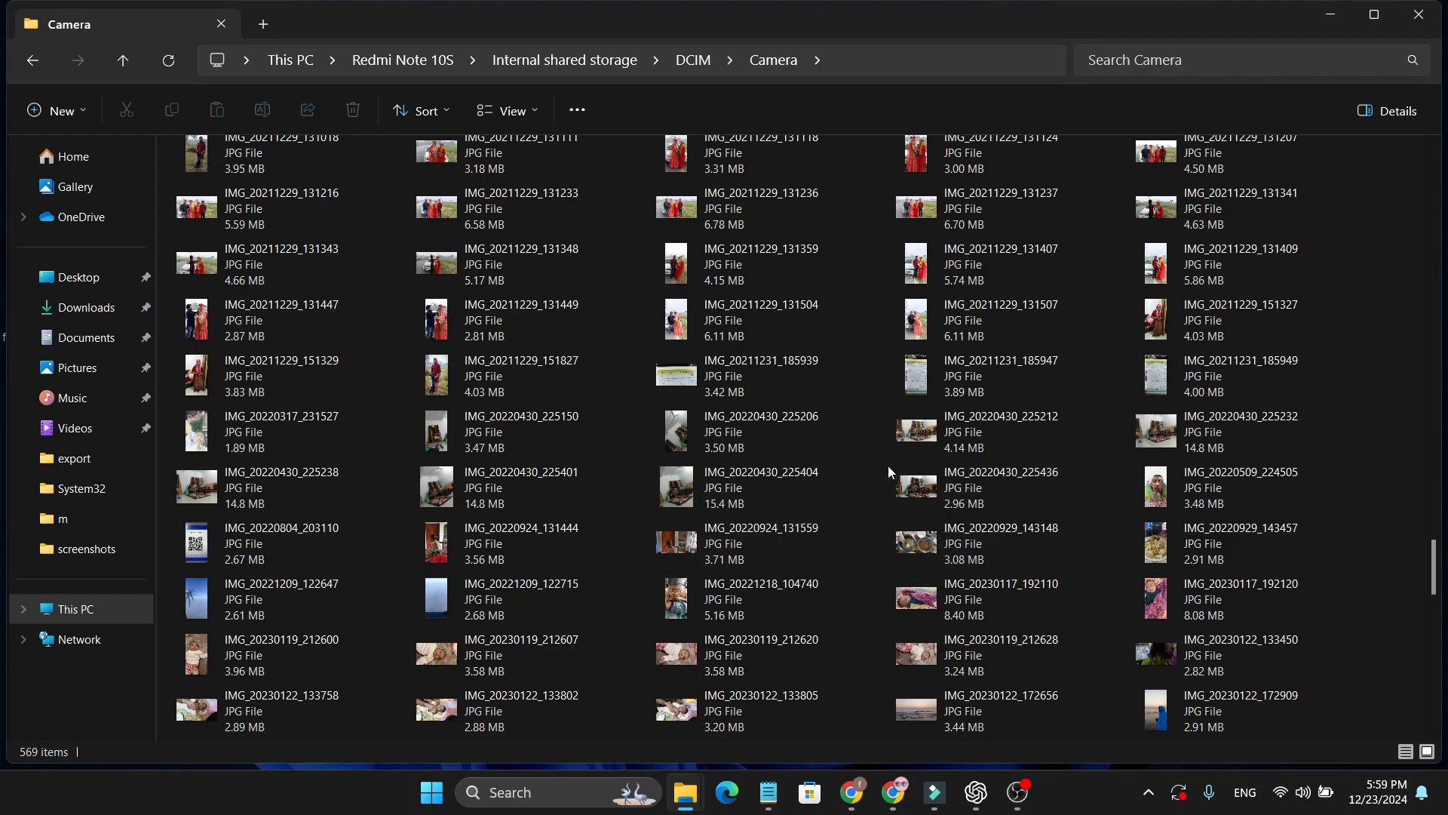
scroll(down, 3)
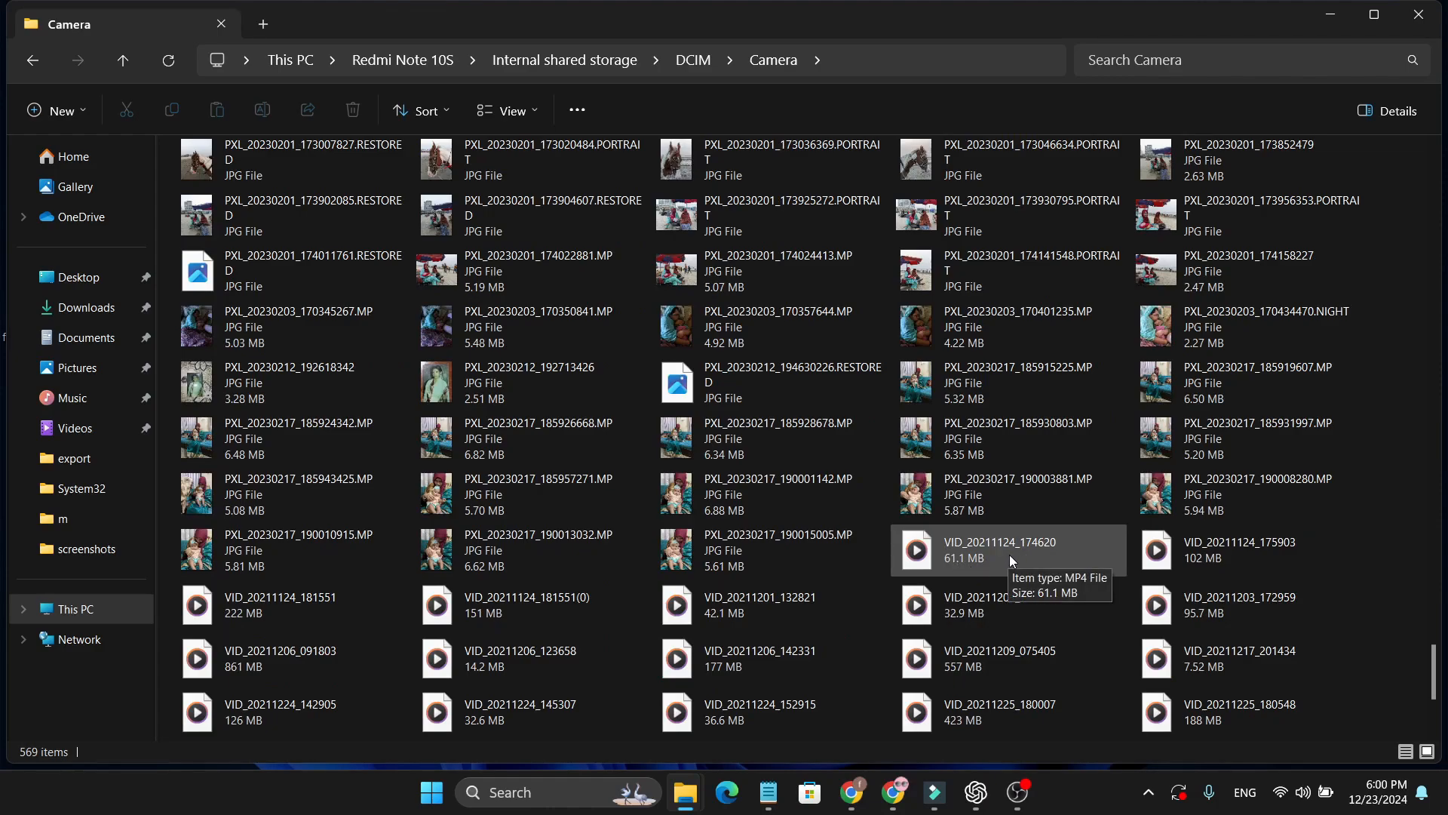
right_click(1007, 550)
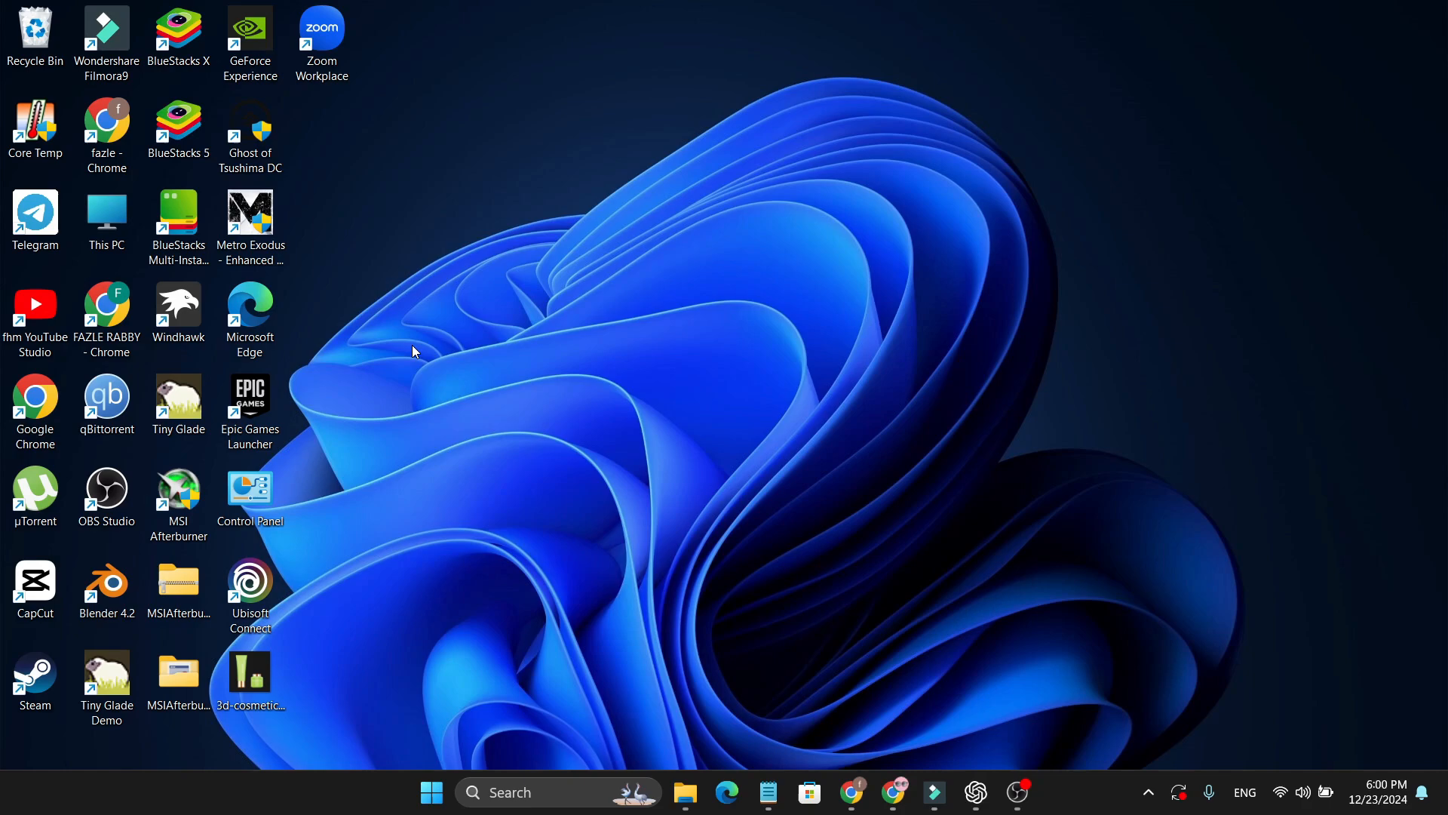
mouse_move(420, 244)
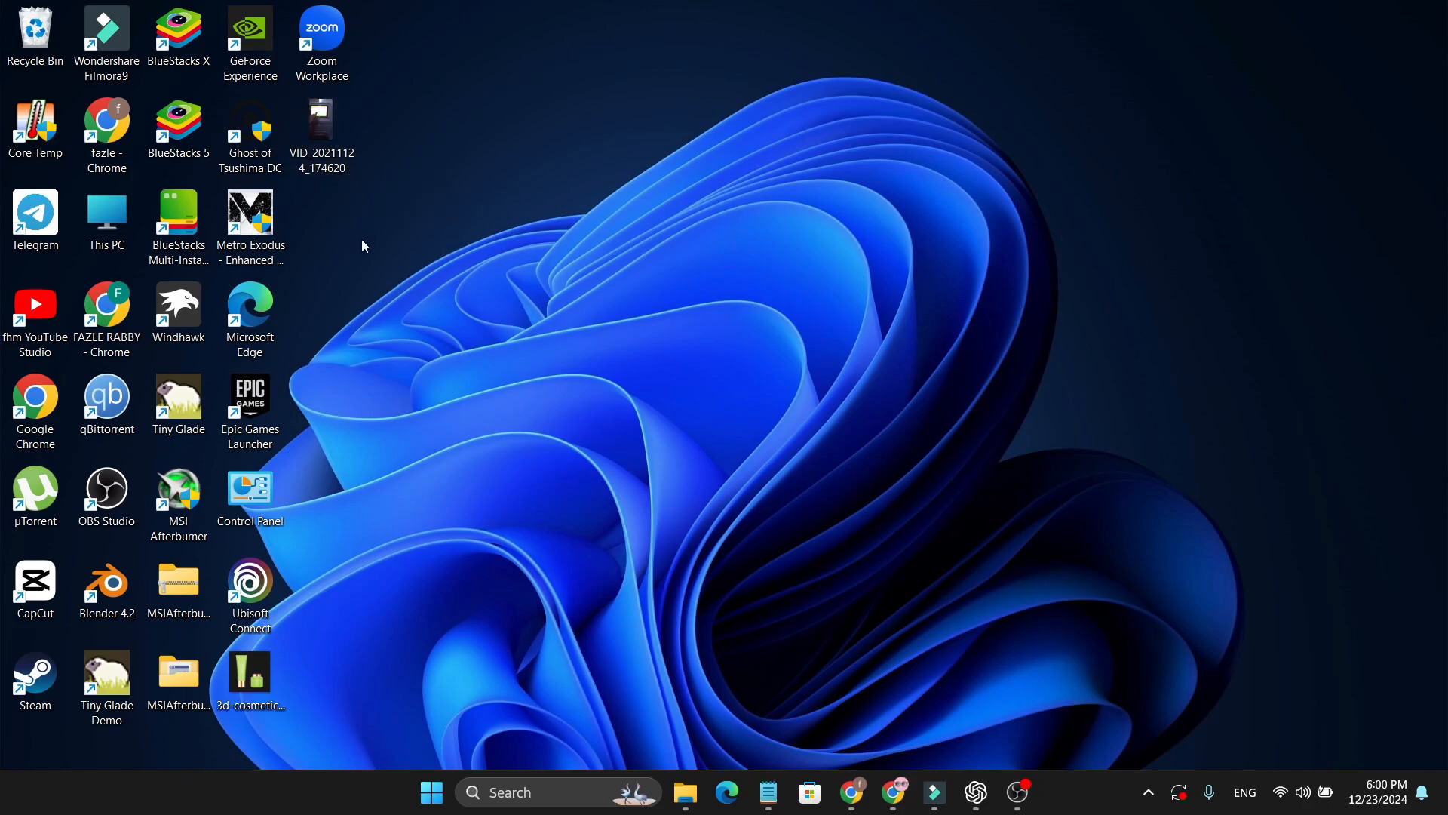
mouse_move(359, 214)
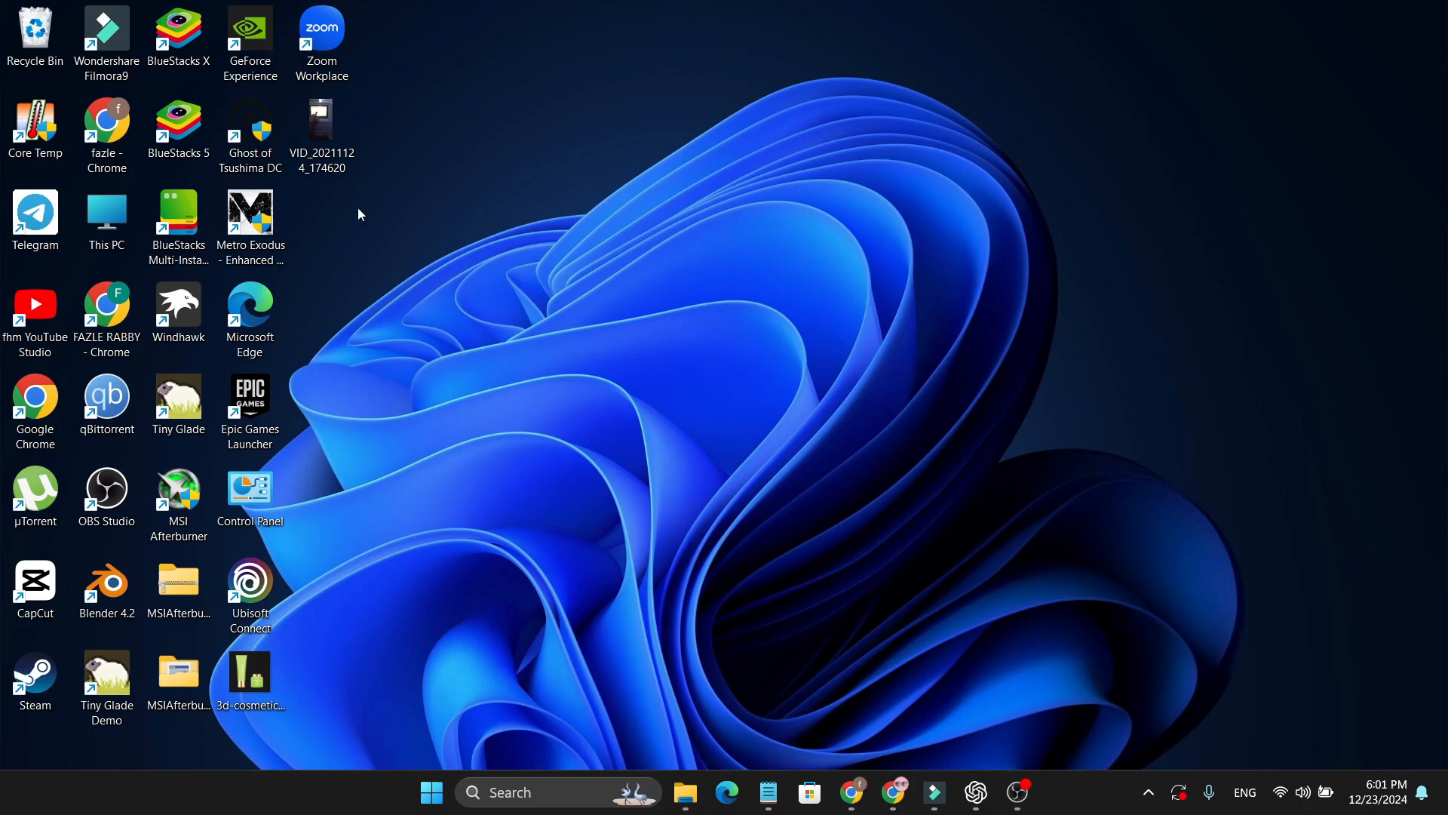